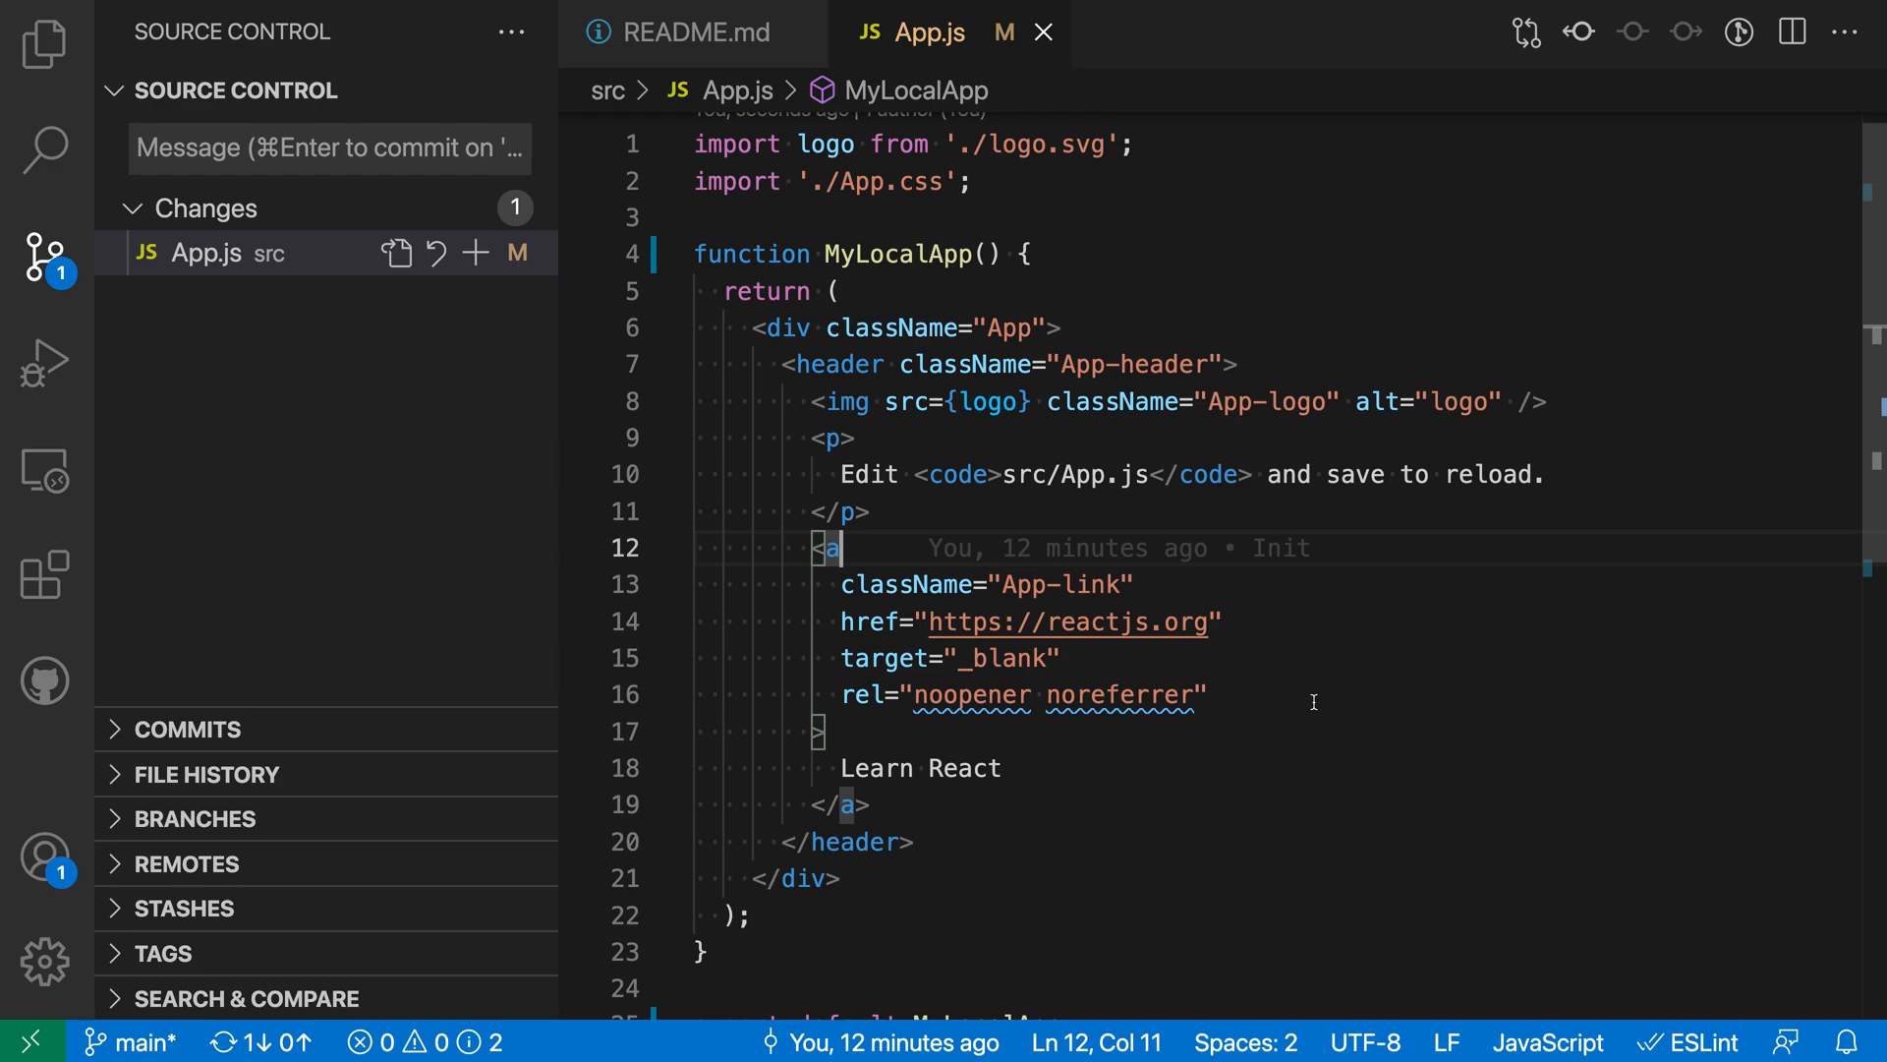
mouse_move(1410, 588)
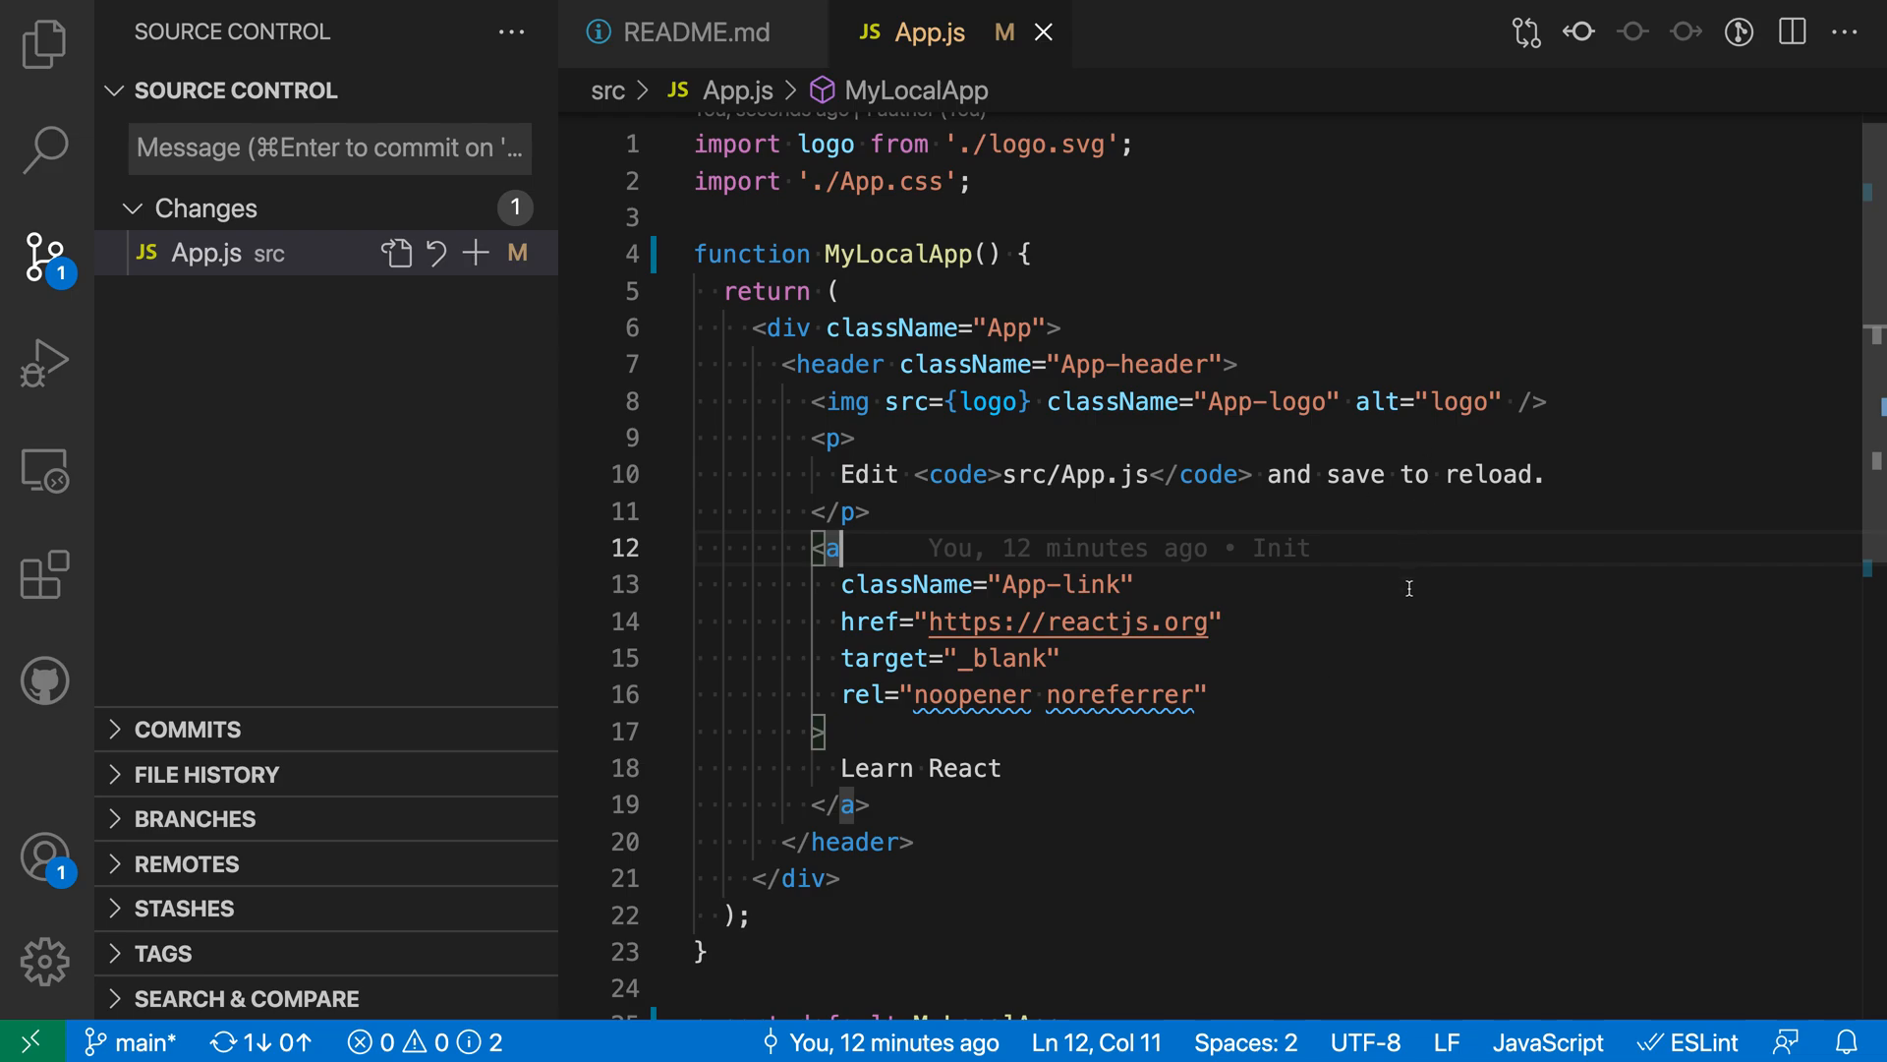
Review the App.js diff with the renamed function, try syncing, then close the git output log
click(208, 254)
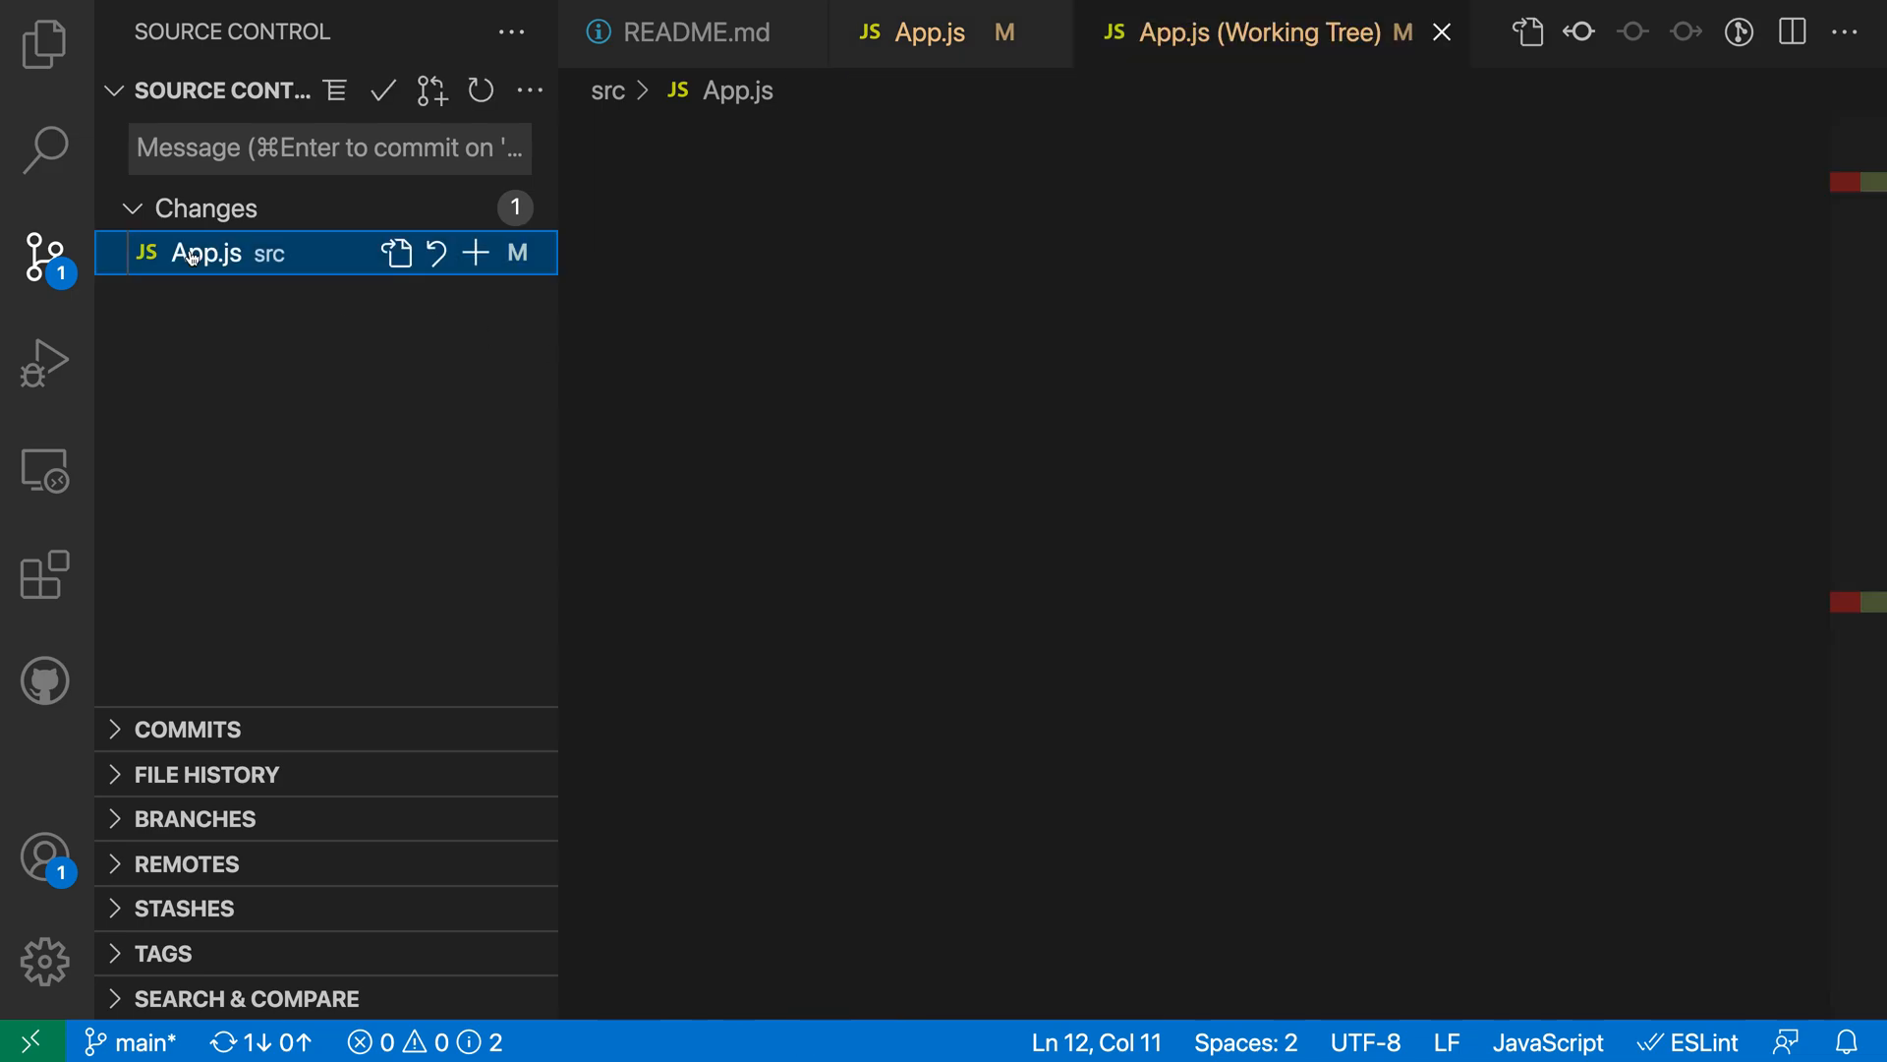
click(207, 252)
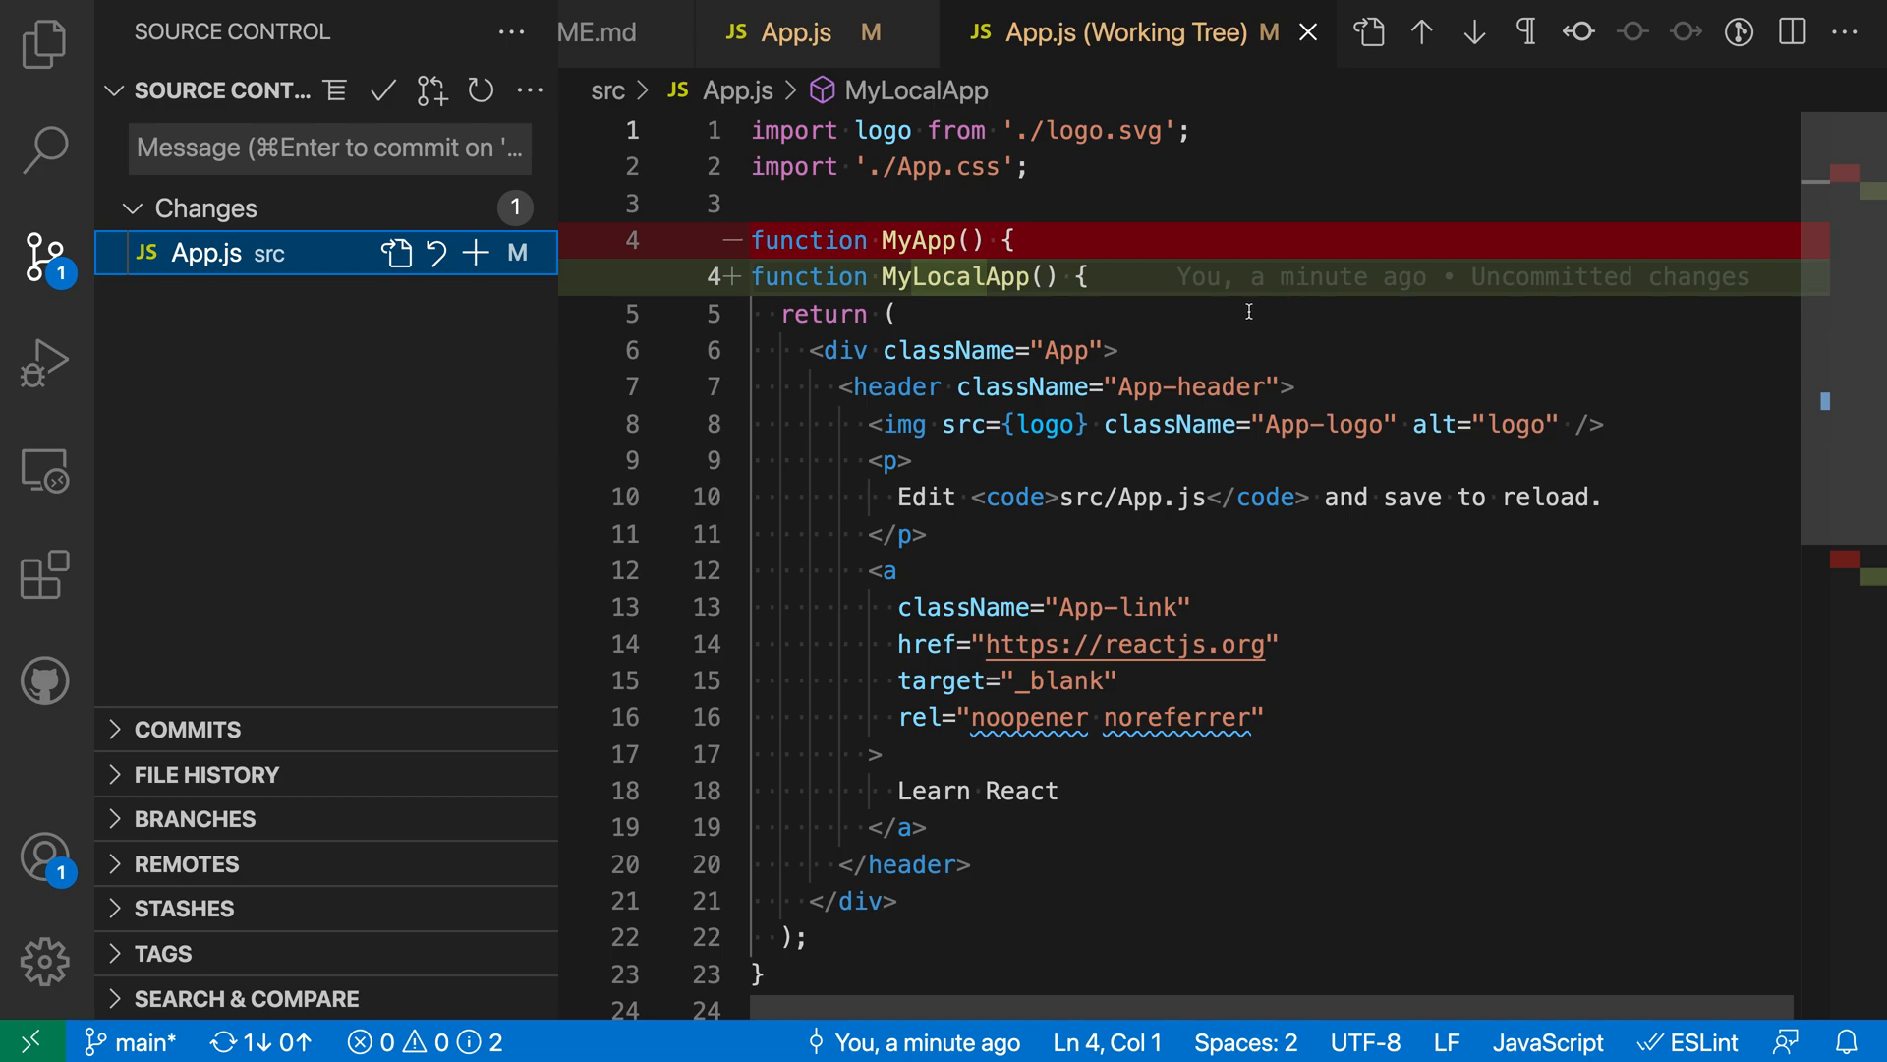
mouse_move(1311, 81)
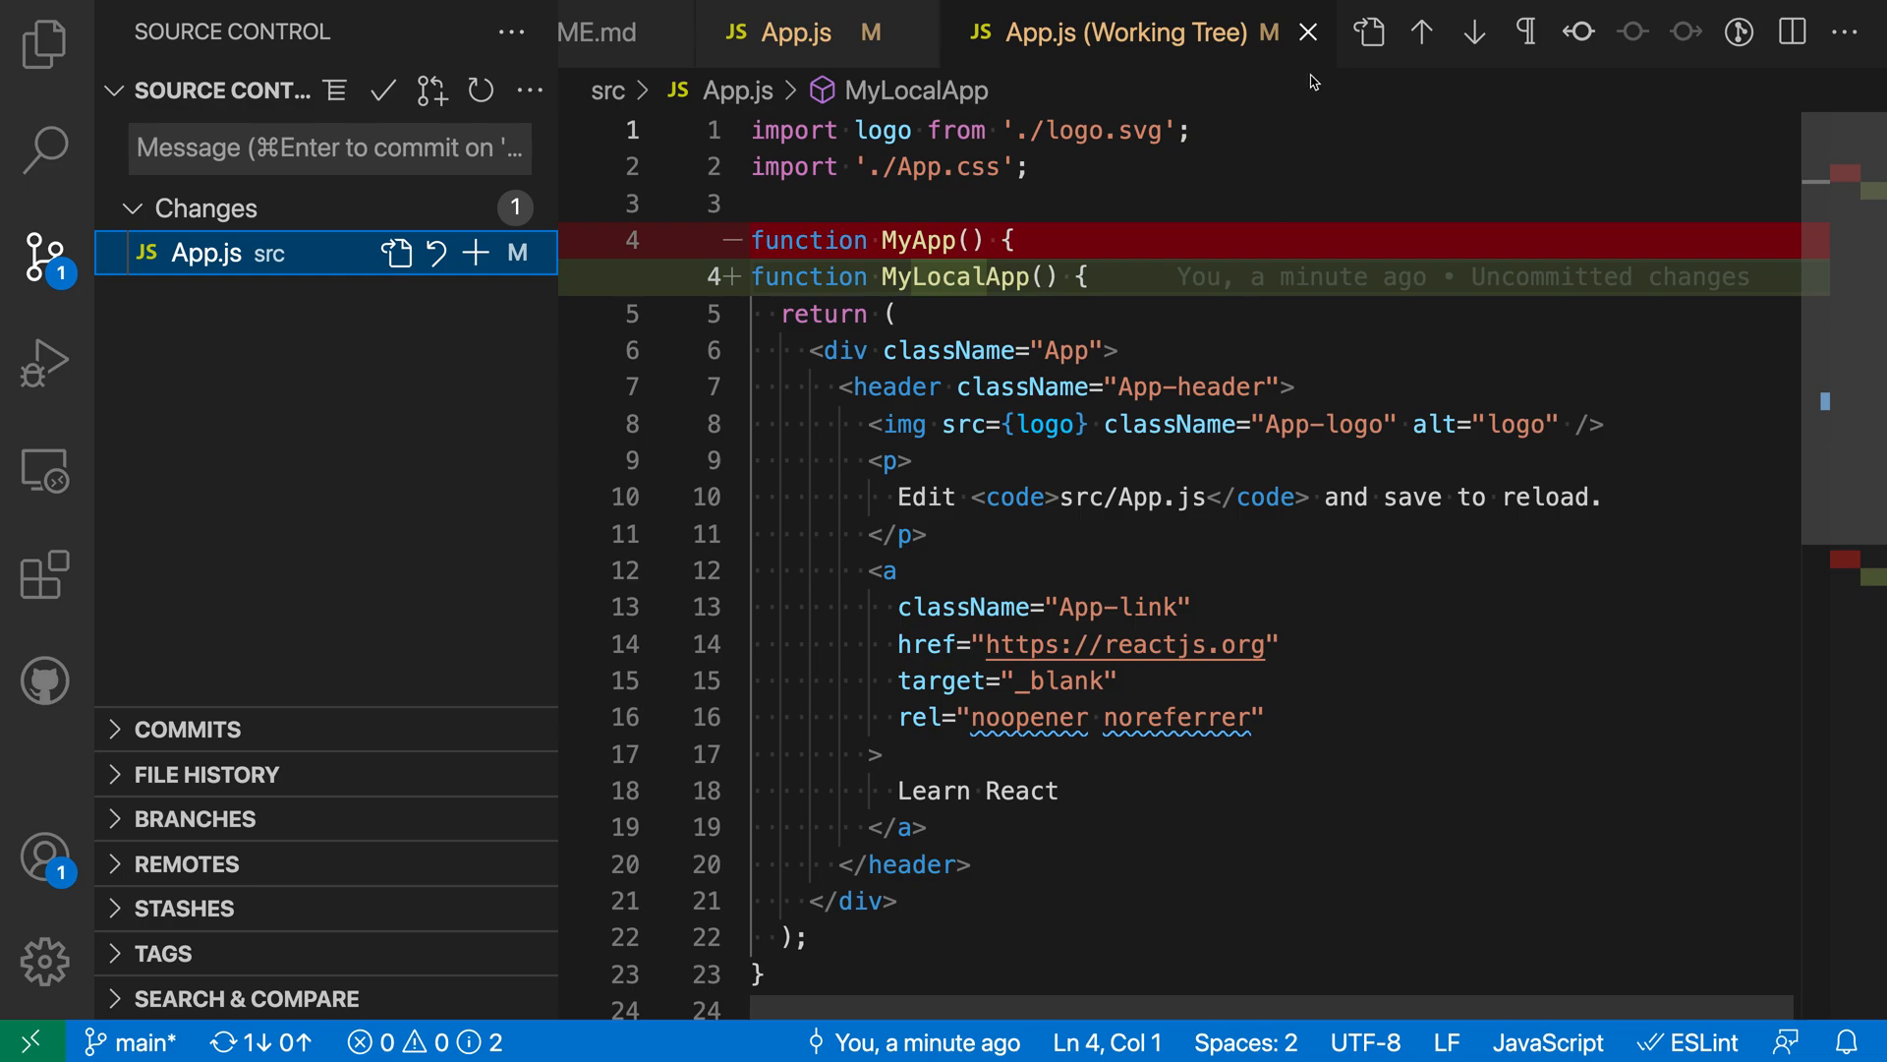
click(1308, 33)
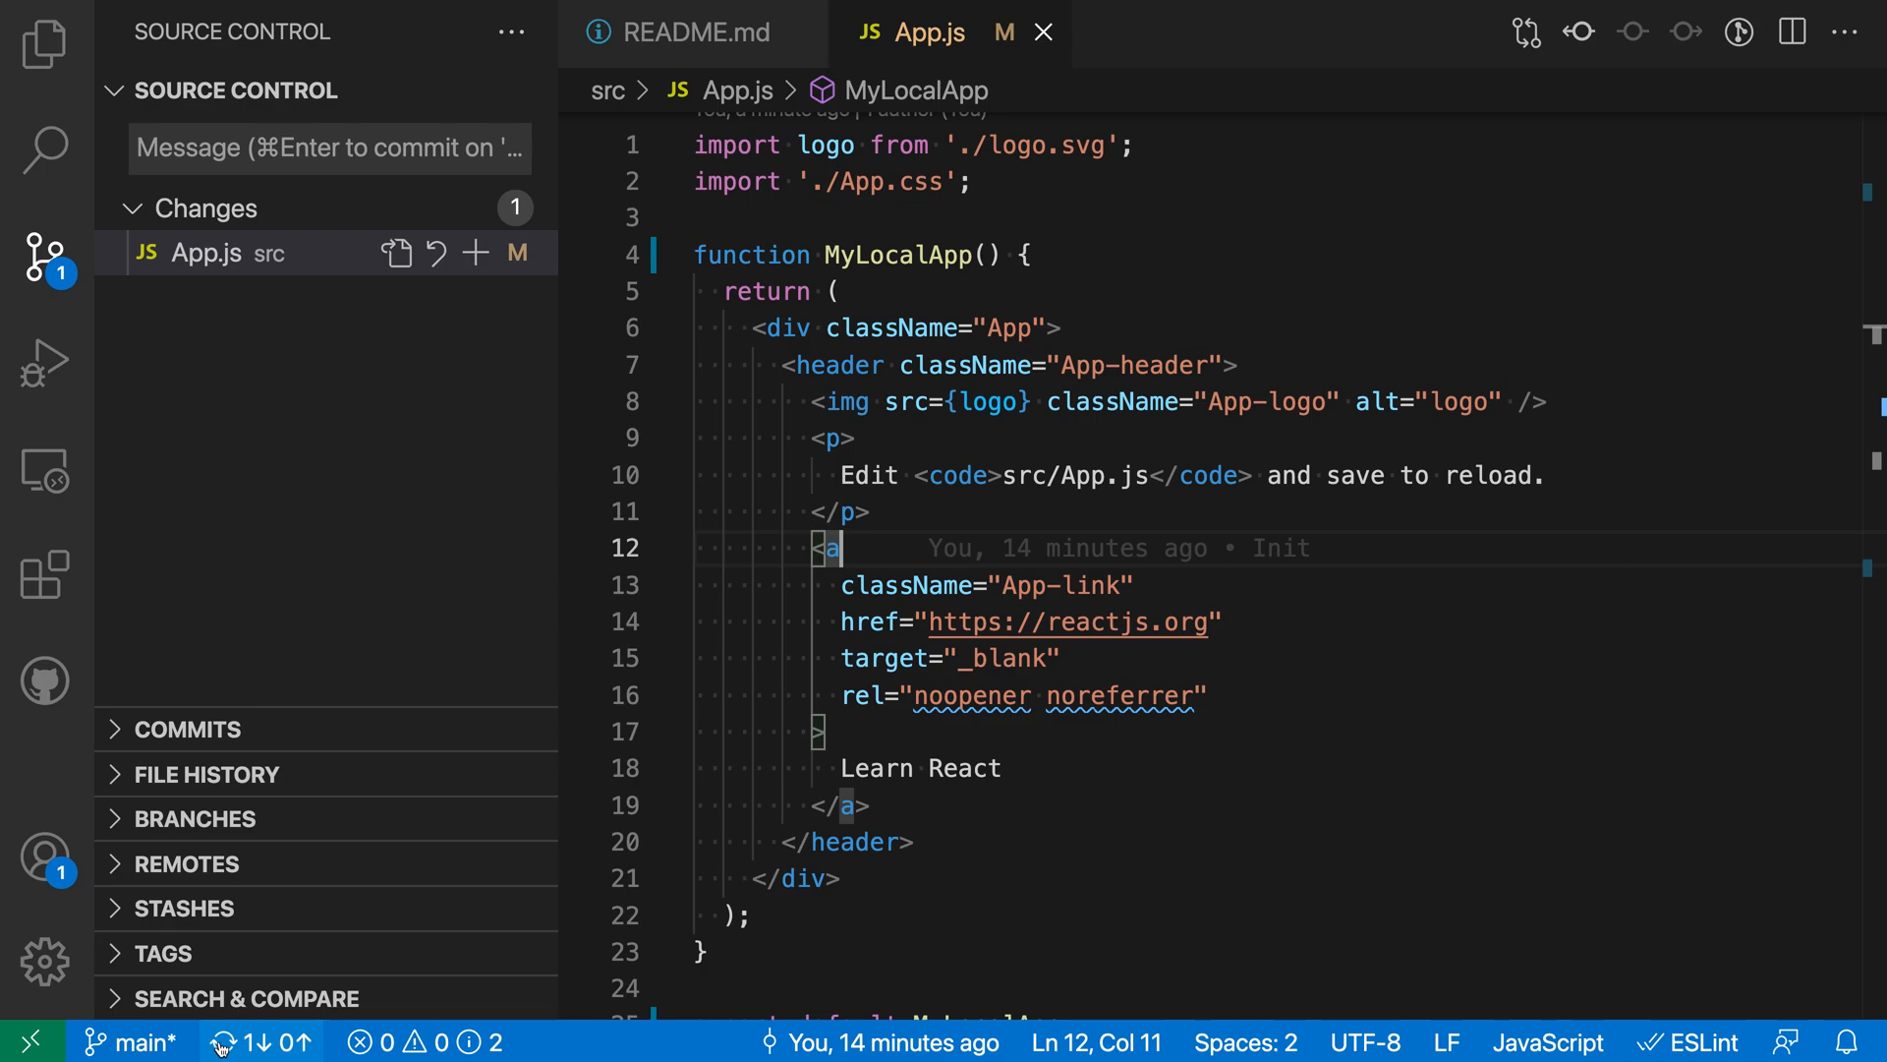
click(224, 1042)
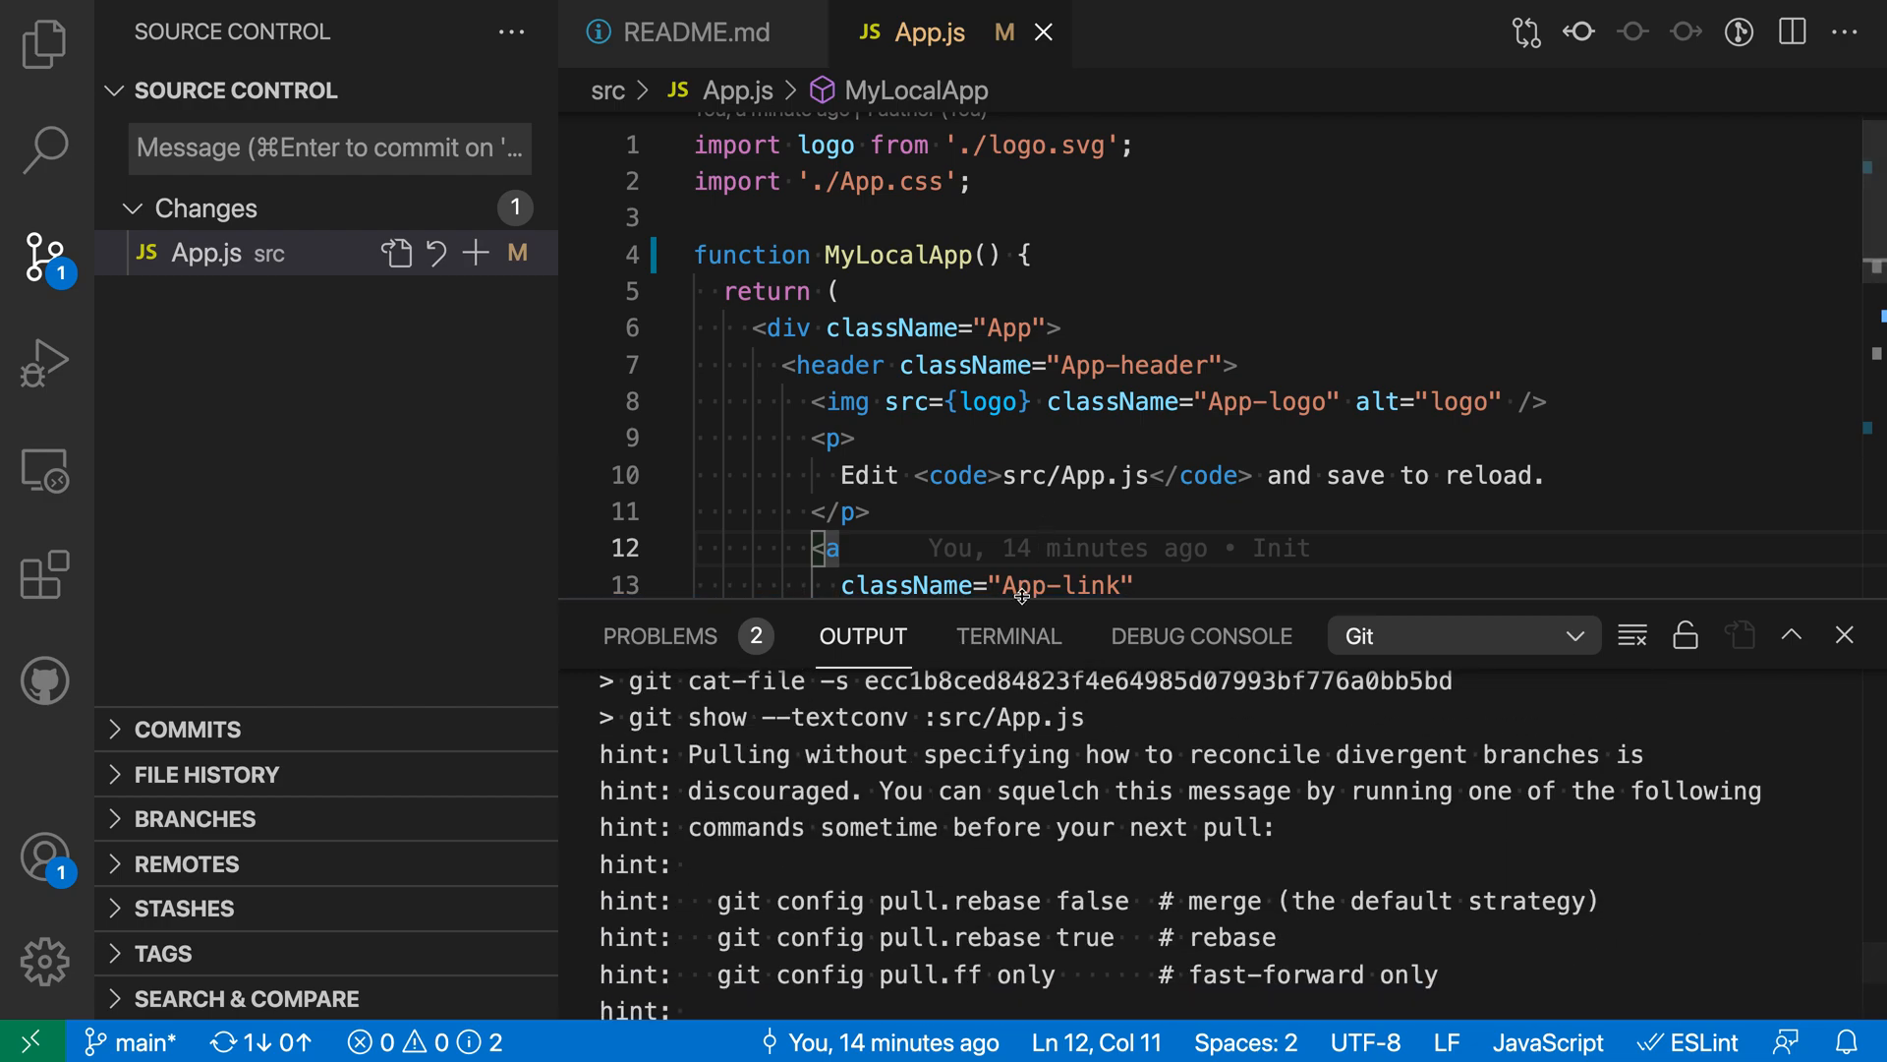
click(1845, 634)
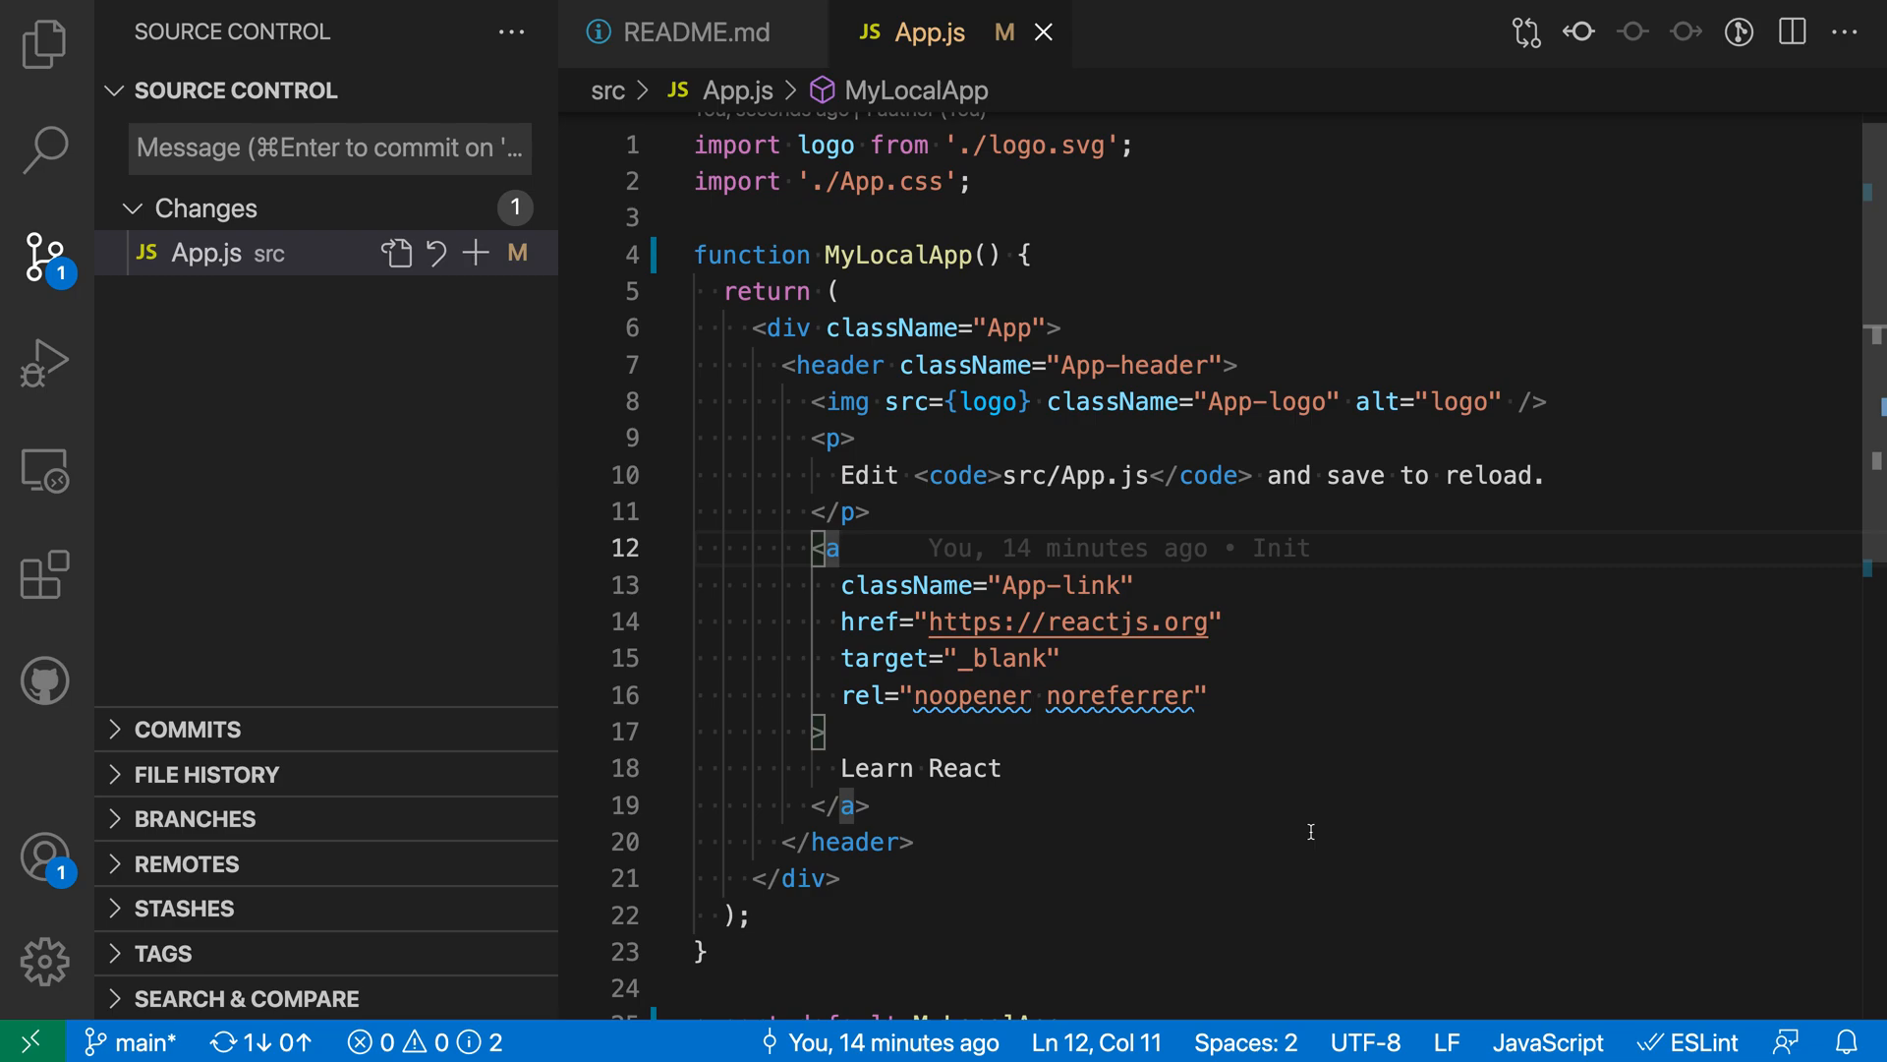
mouse_move(1298, 634)
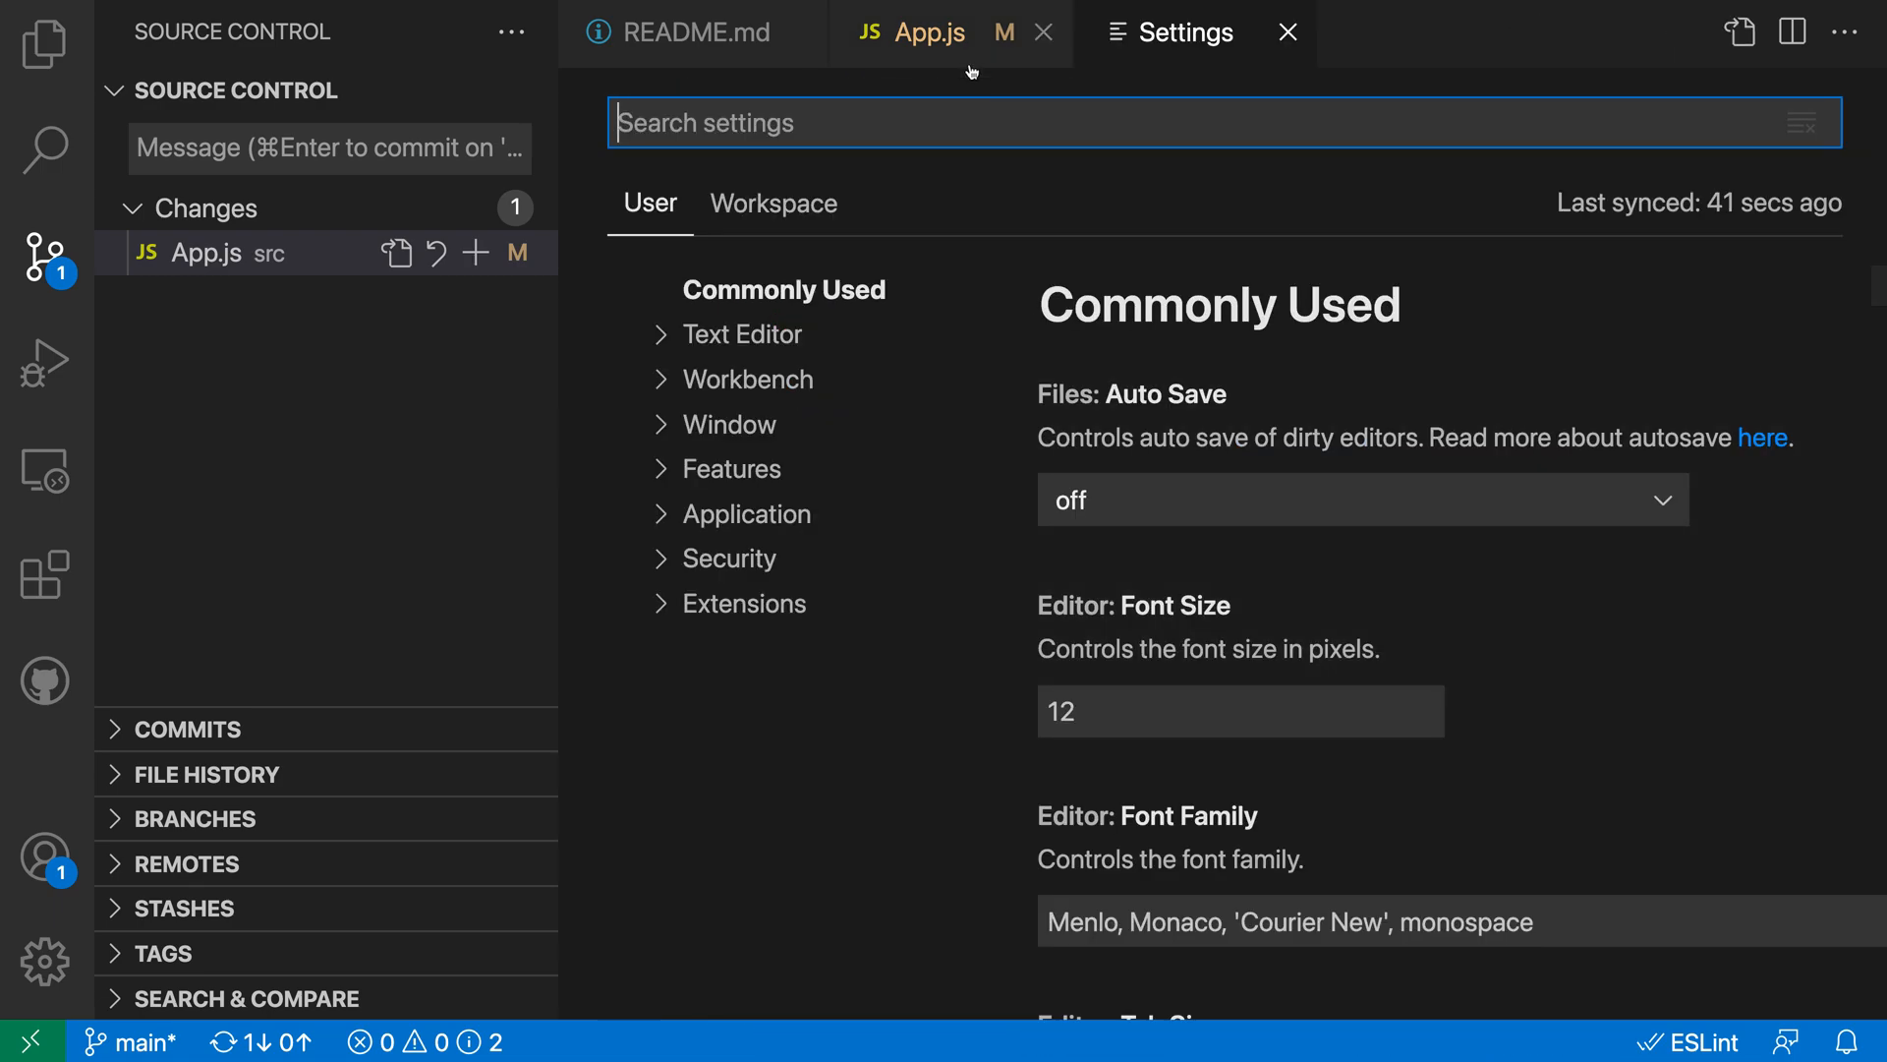
Search settings for 'git auto stash' and enable Git: Auto Stash
text(git auto stash)
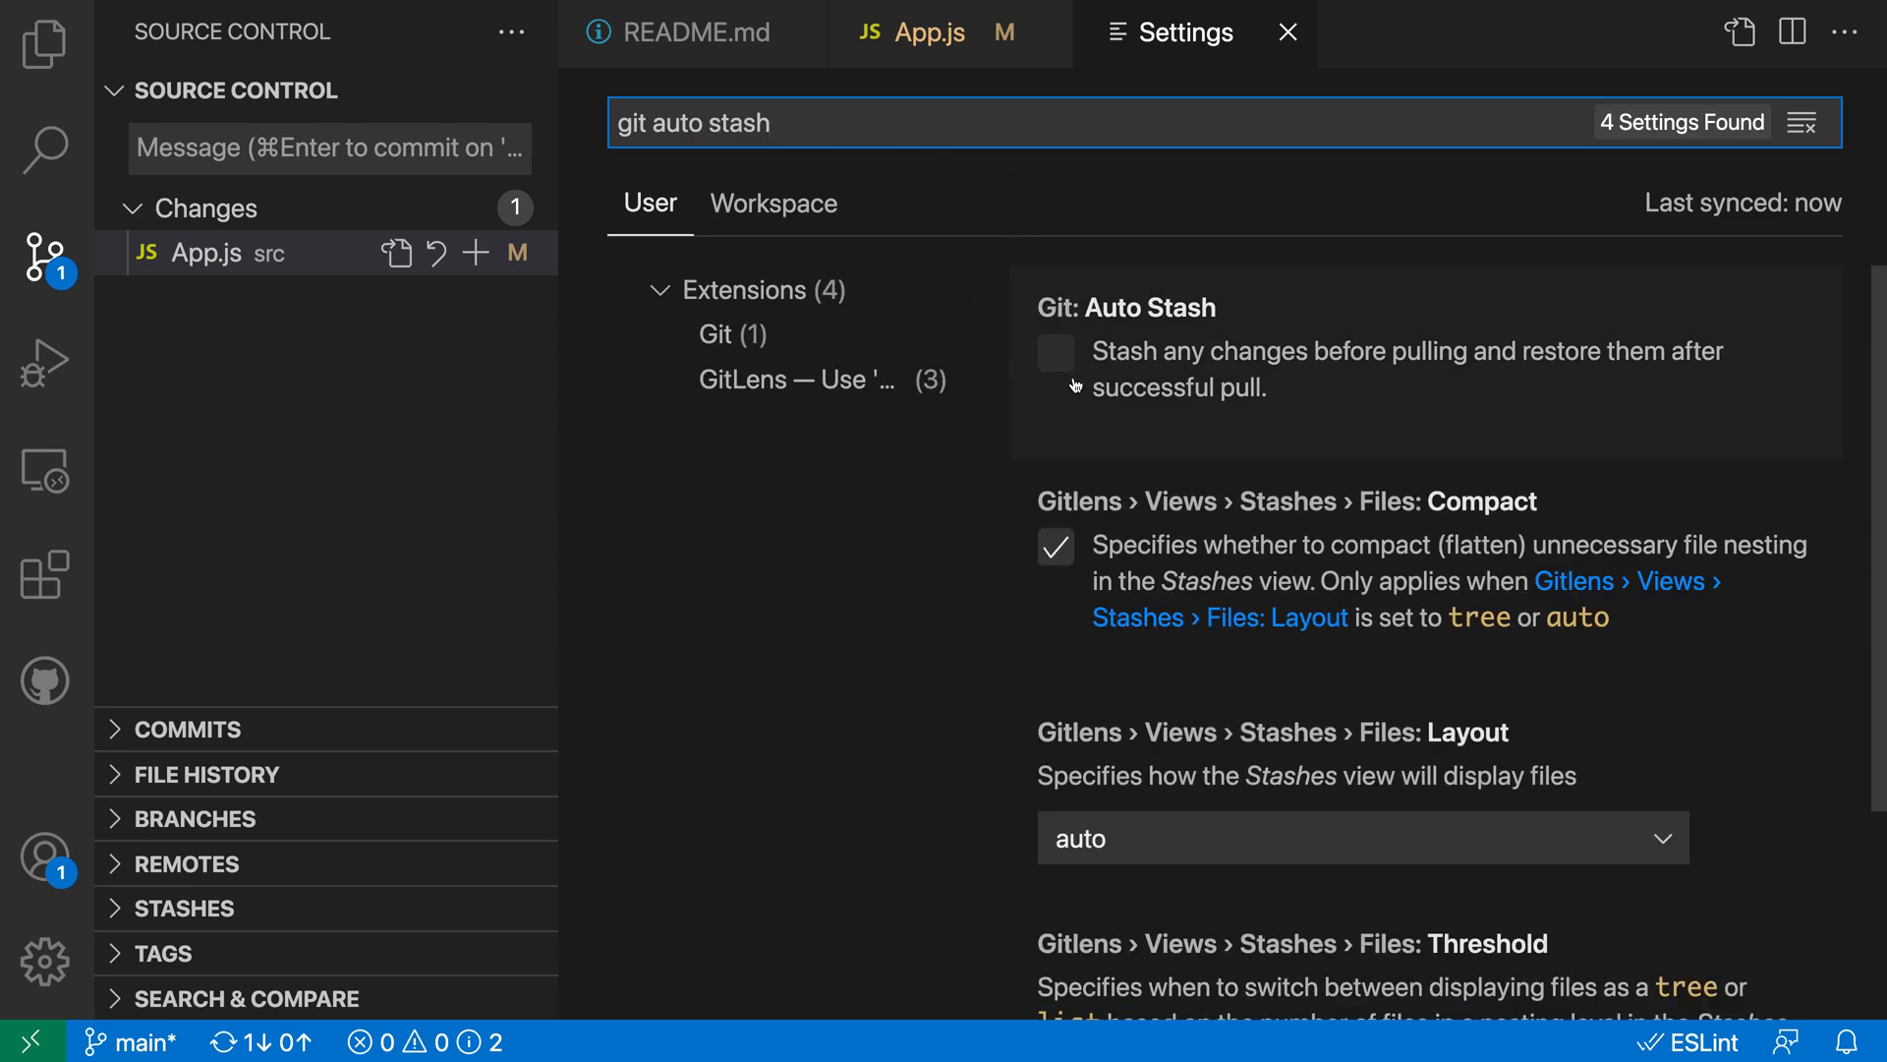
mouse_move(1033, 421)
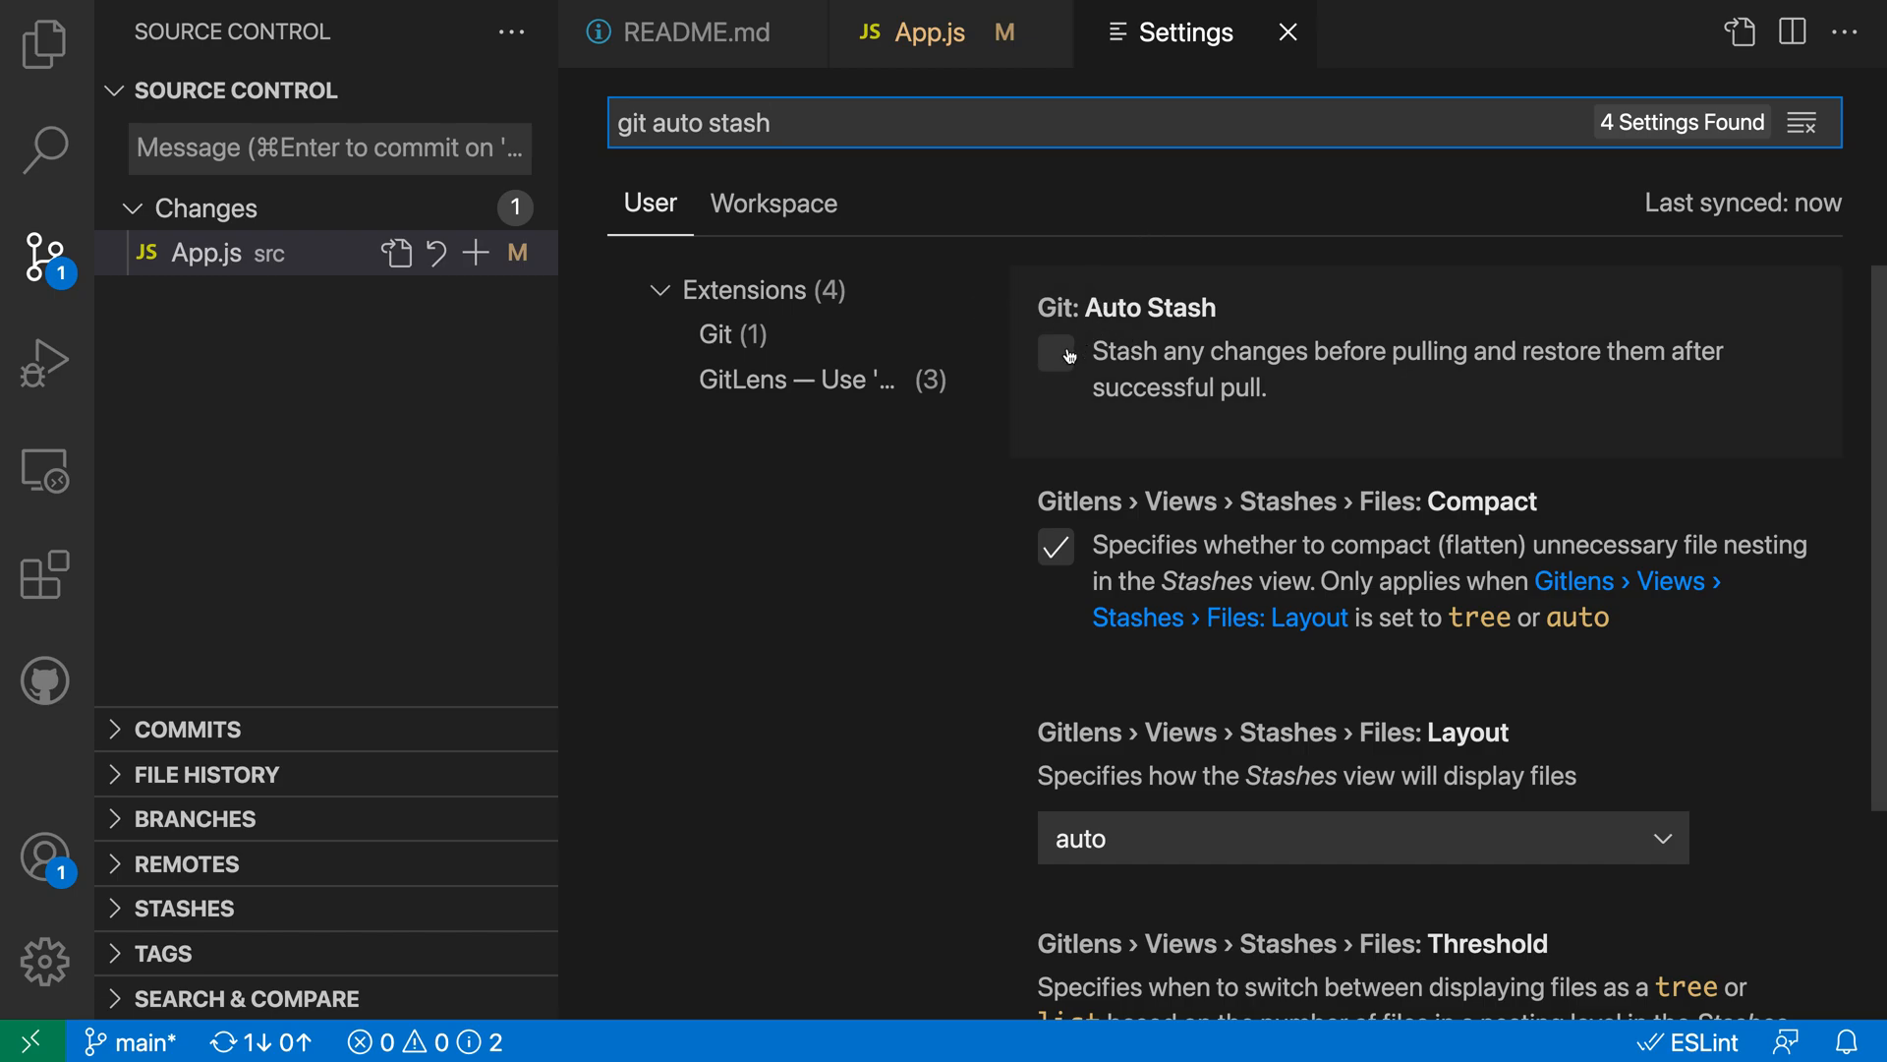
click(924, 32)
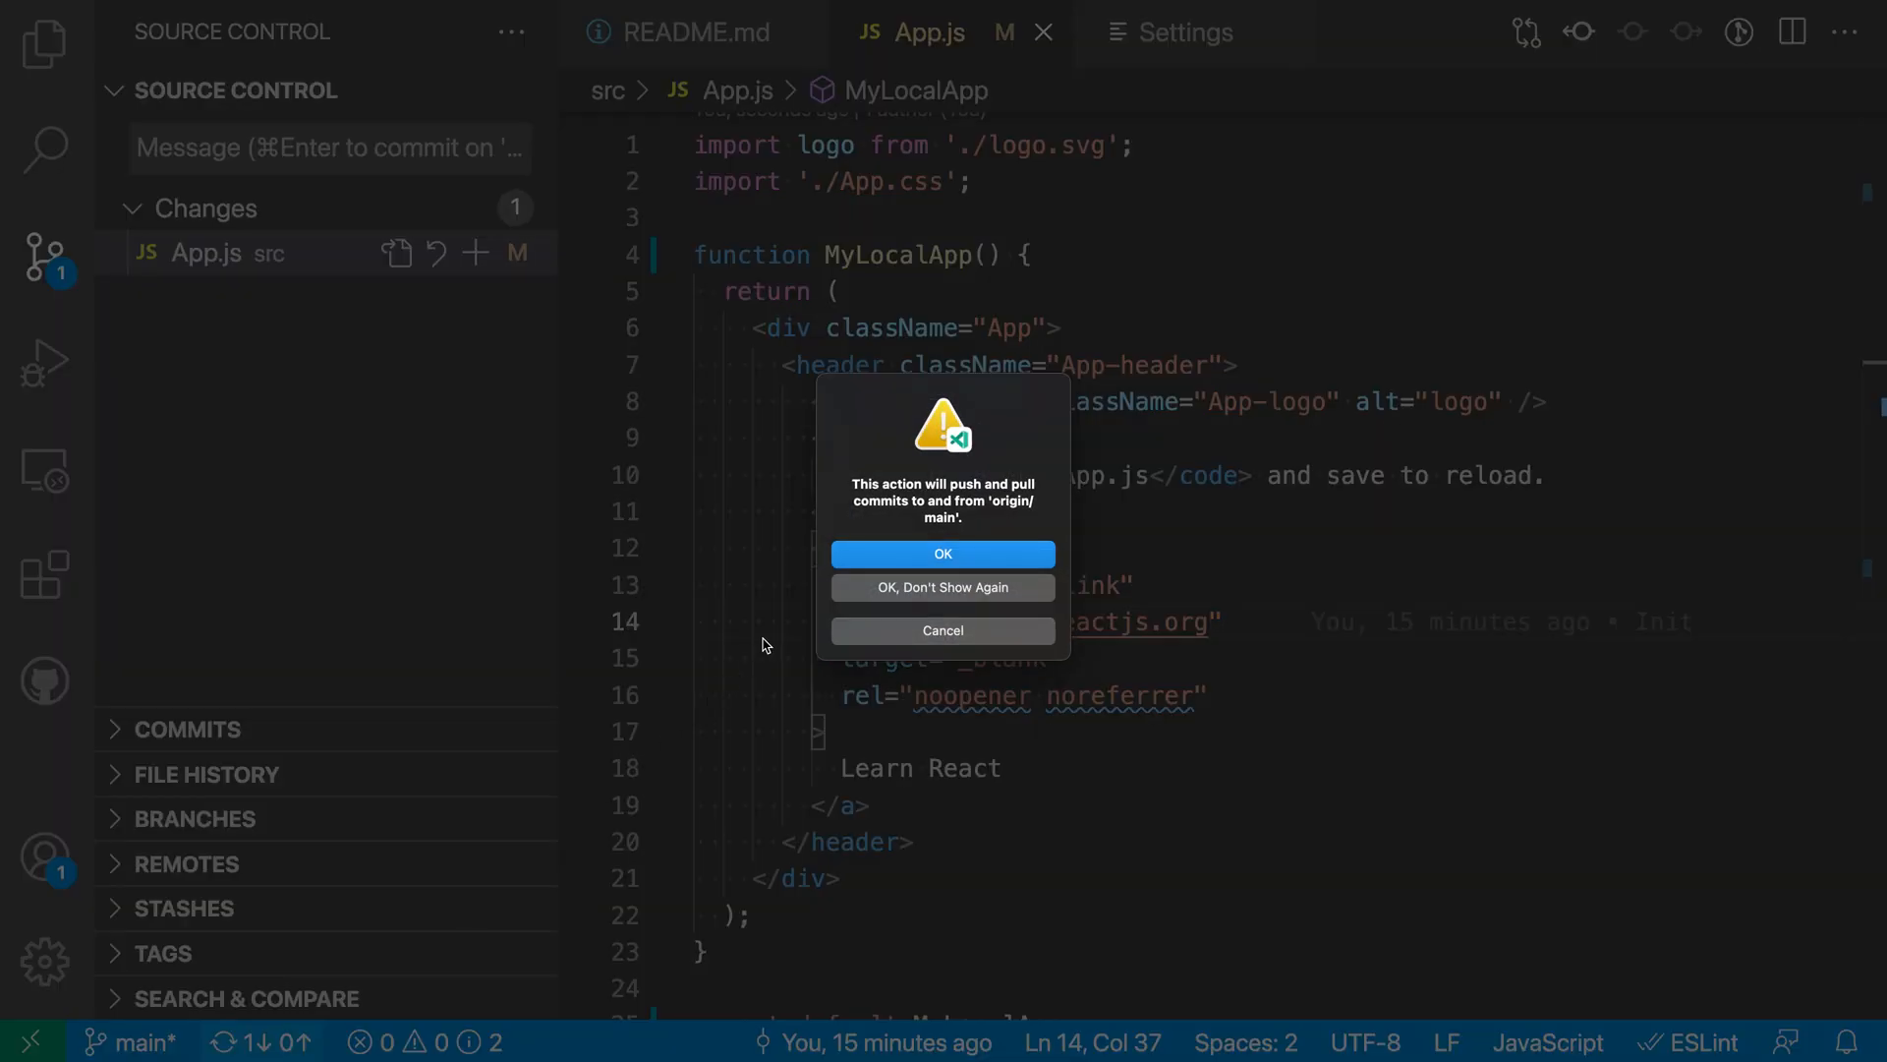
mouse_move(894, 555)
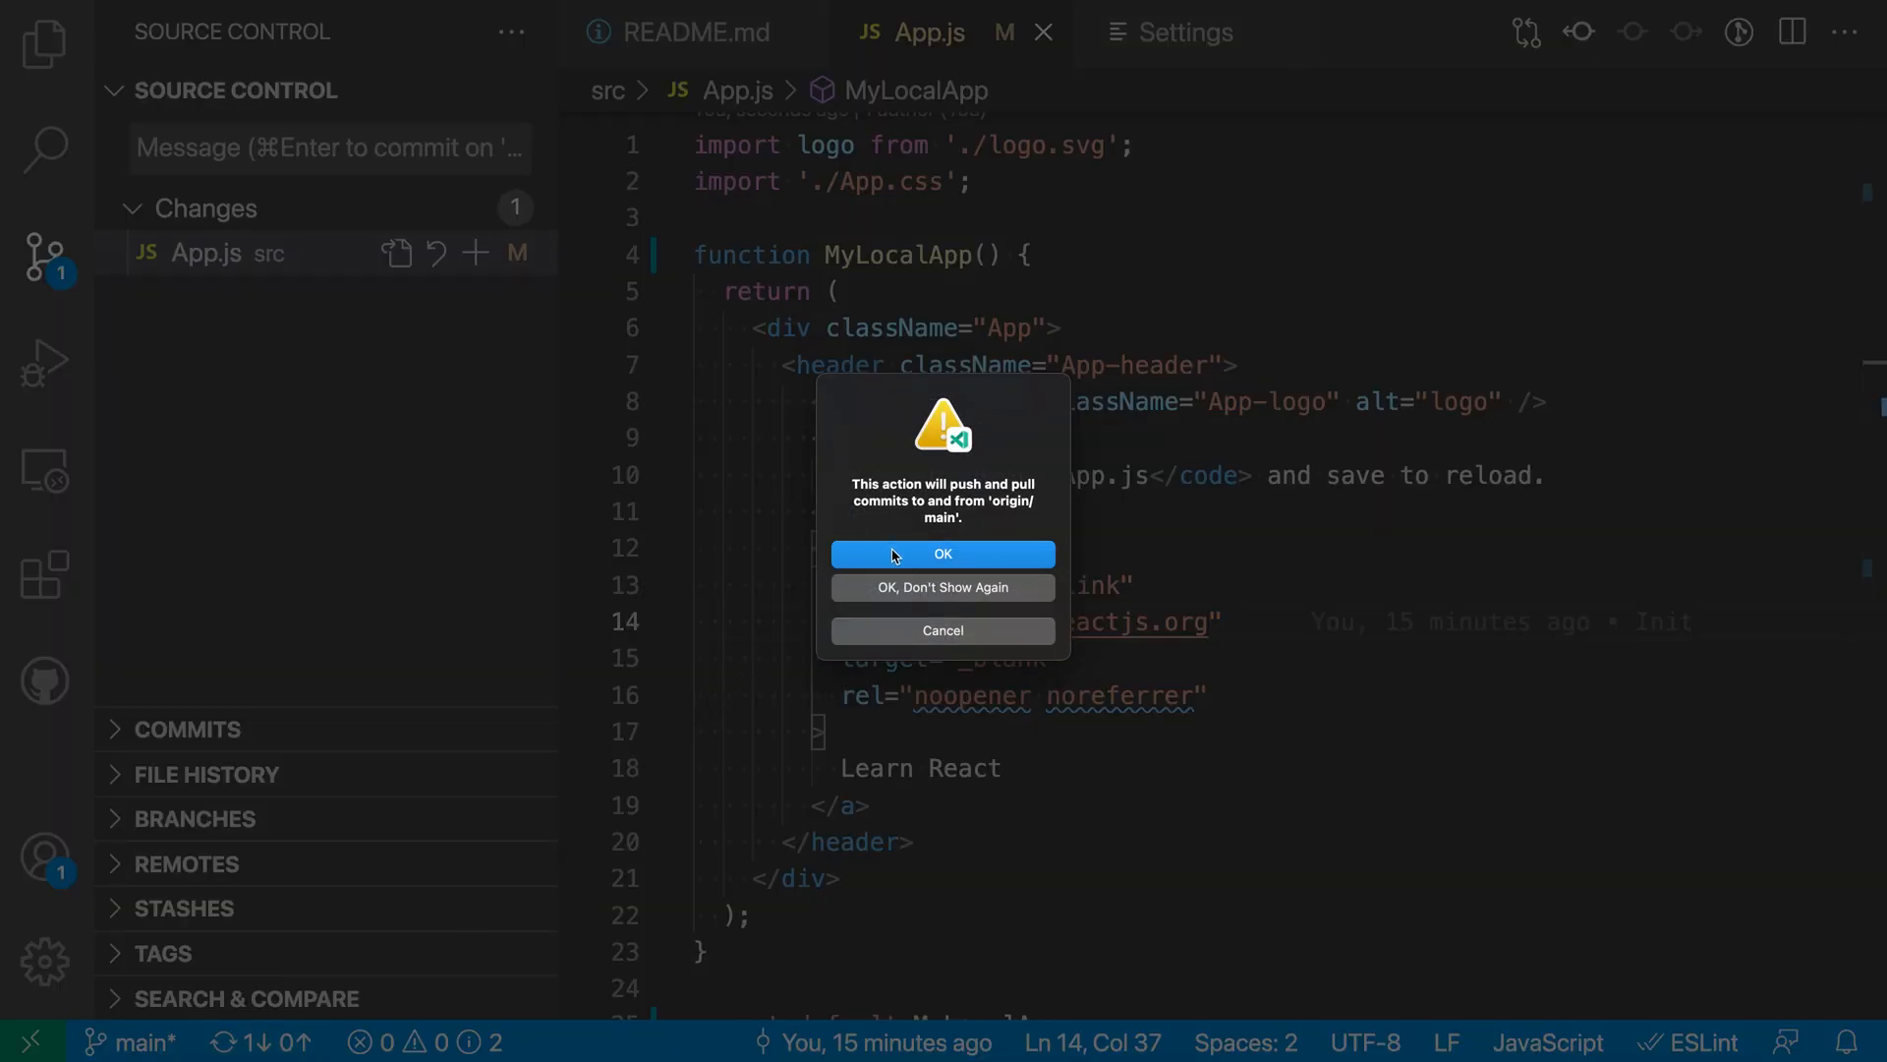
Confirm the sync prompt to push and pull commits with origin/main
click(943, 553)
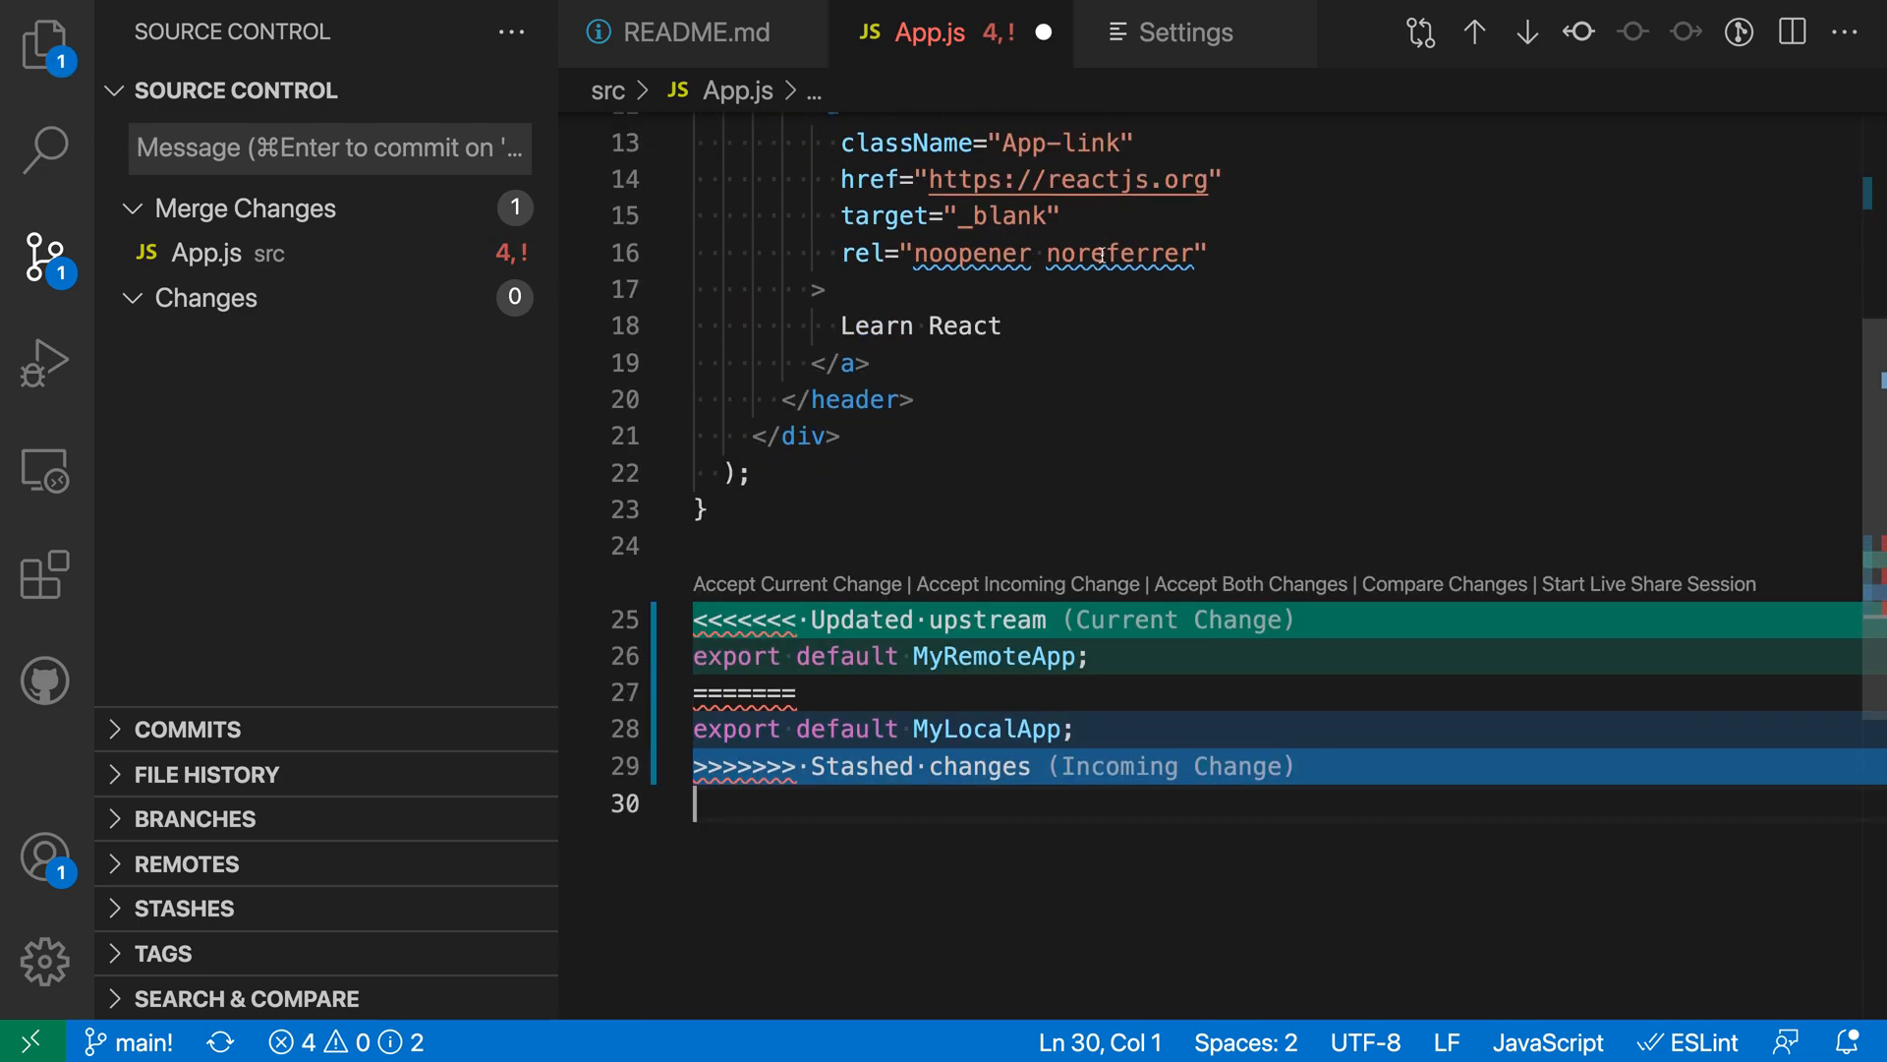
Accept the incoming 'export default MyLocalApp' change in App.js and stage the file
click(1028, 584)
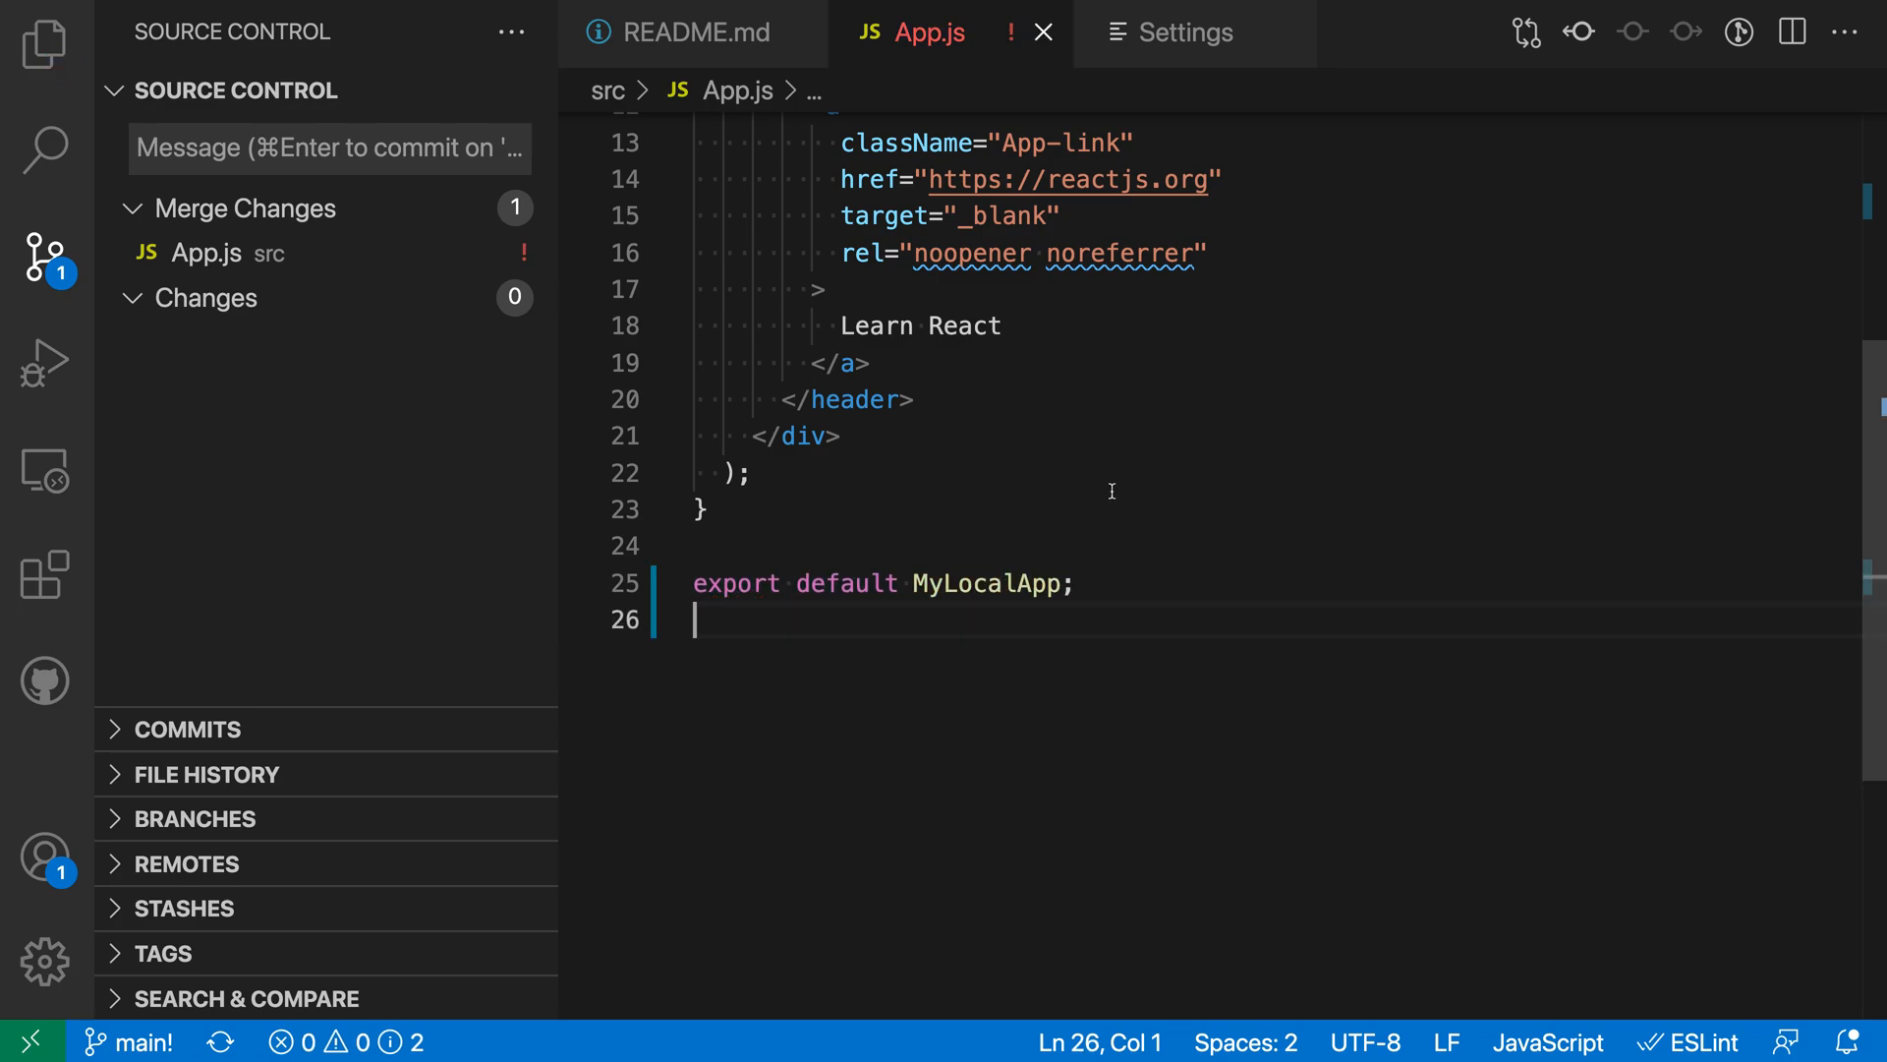
click(489, 253)
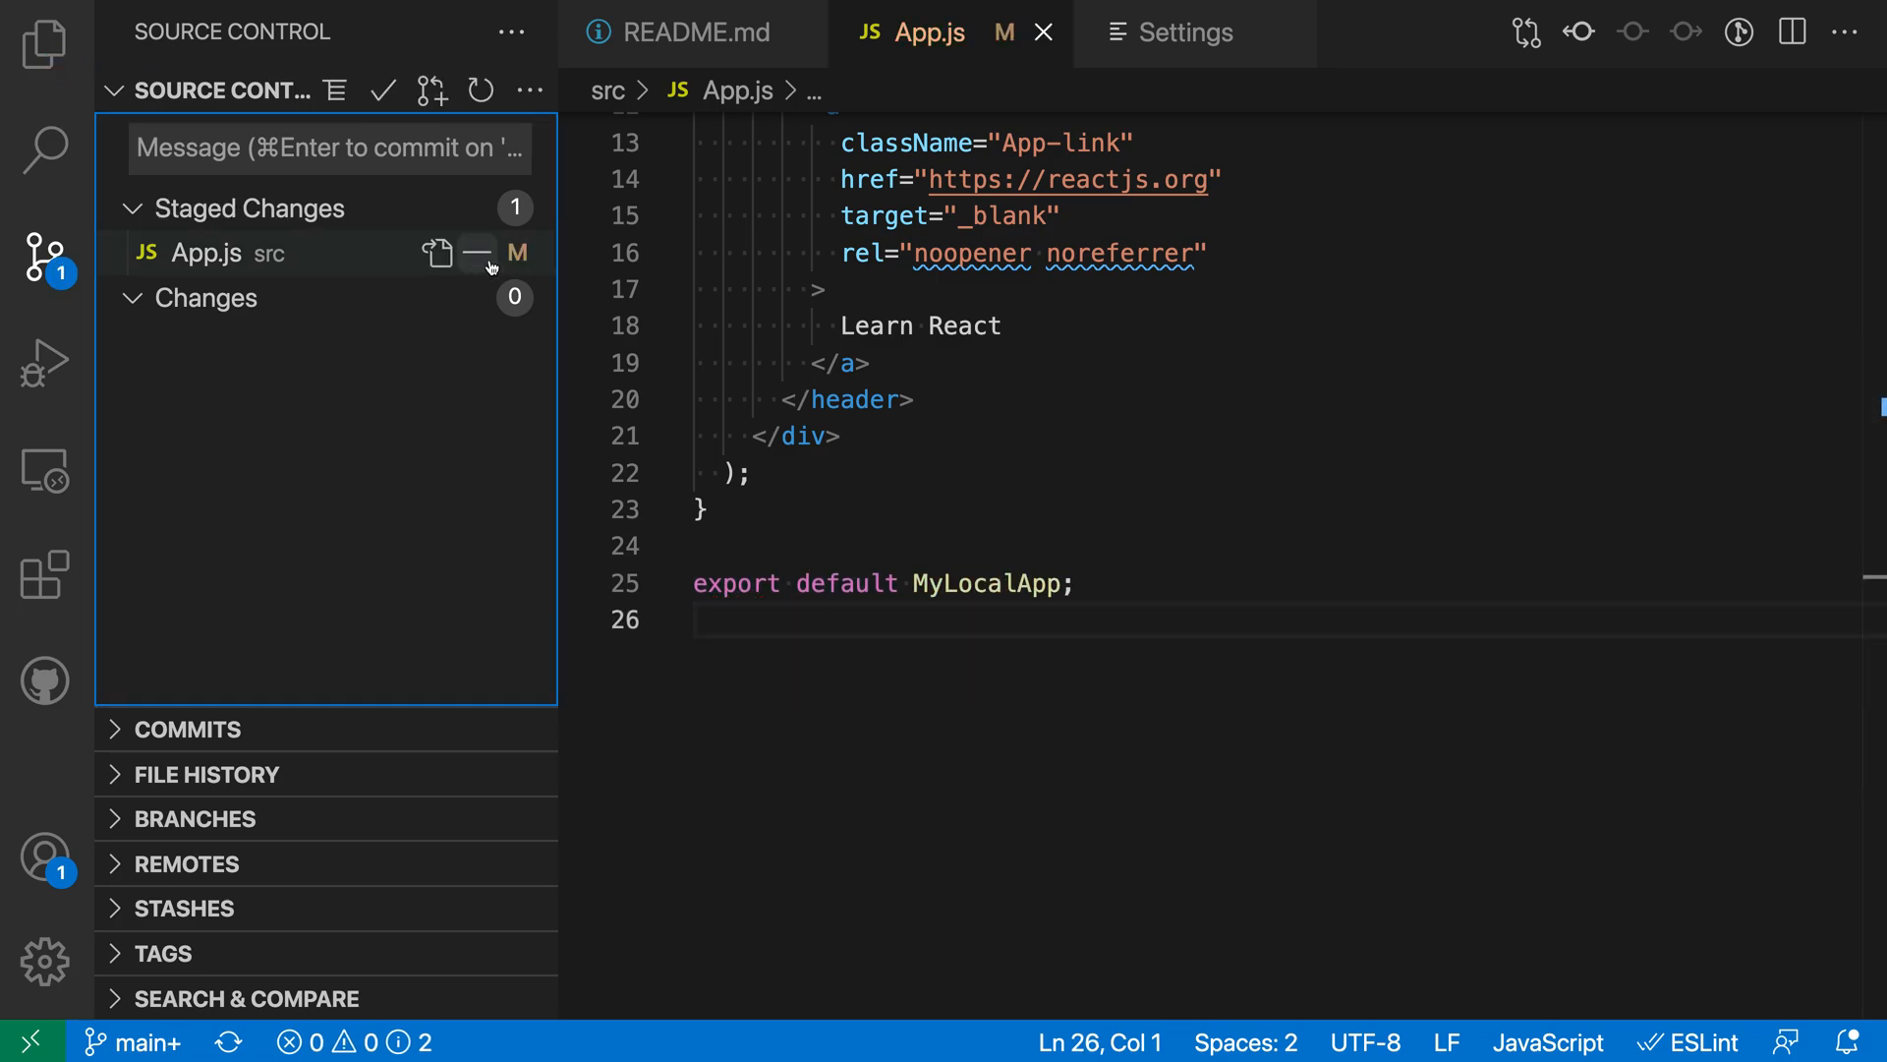